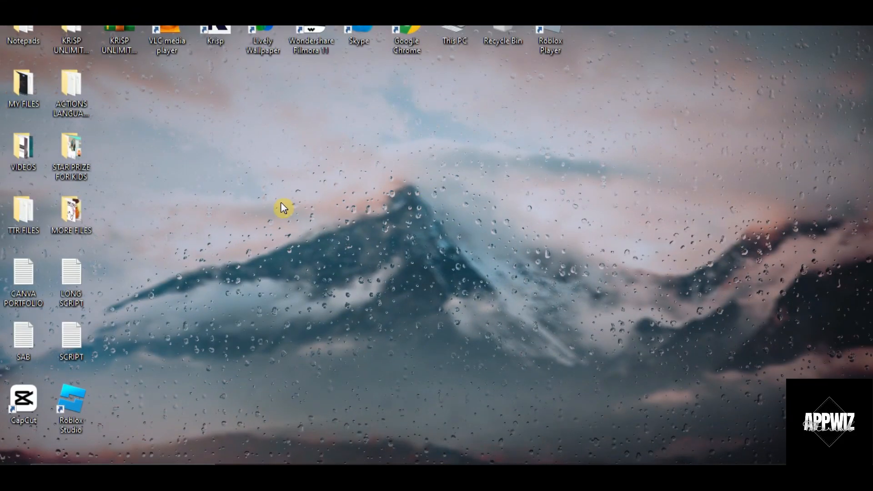
mouse_move(362, 148)
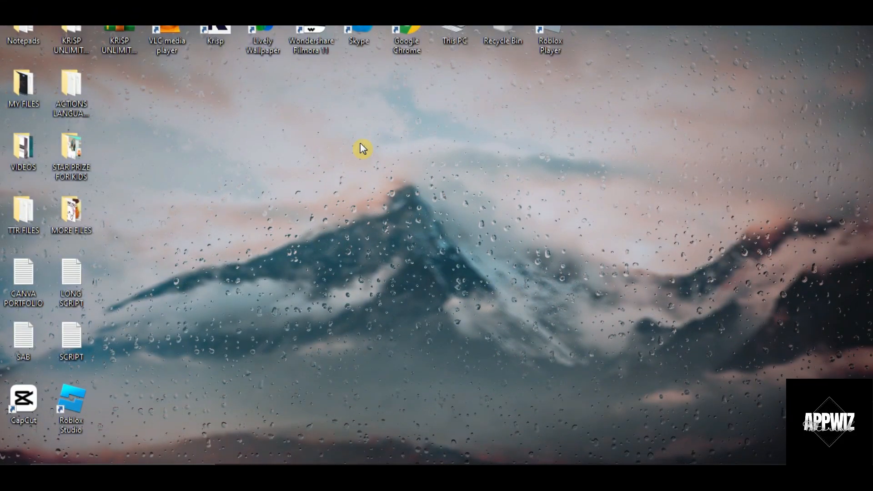
mouse_move(408, 126)
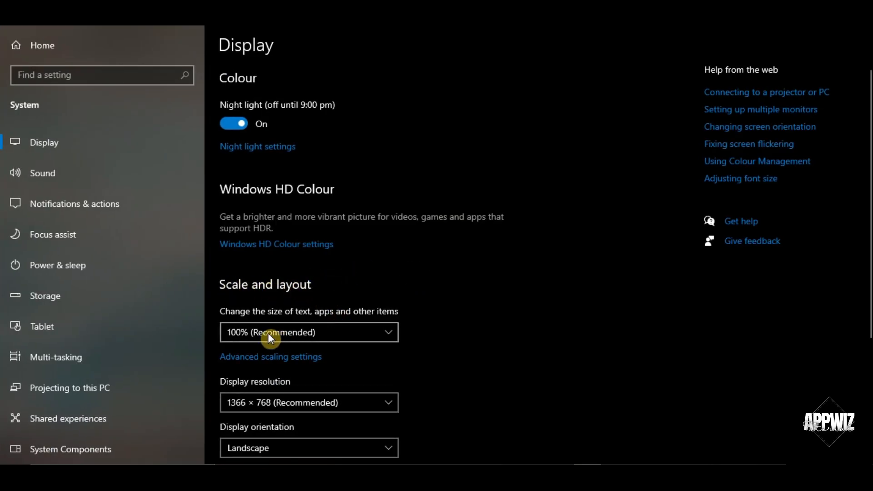
Check the Display page shows 100% scale and 1366 × 768 resolution, then close Settings
left_click(308, 332)
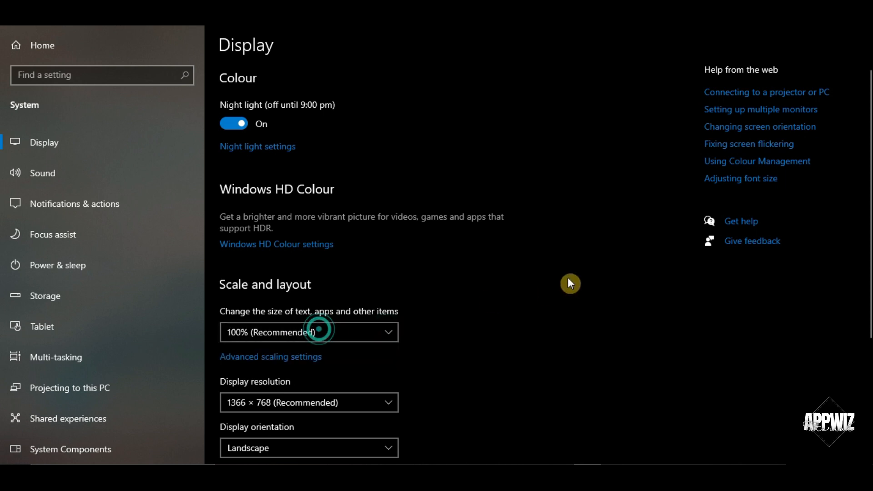
scroll("down", 3)
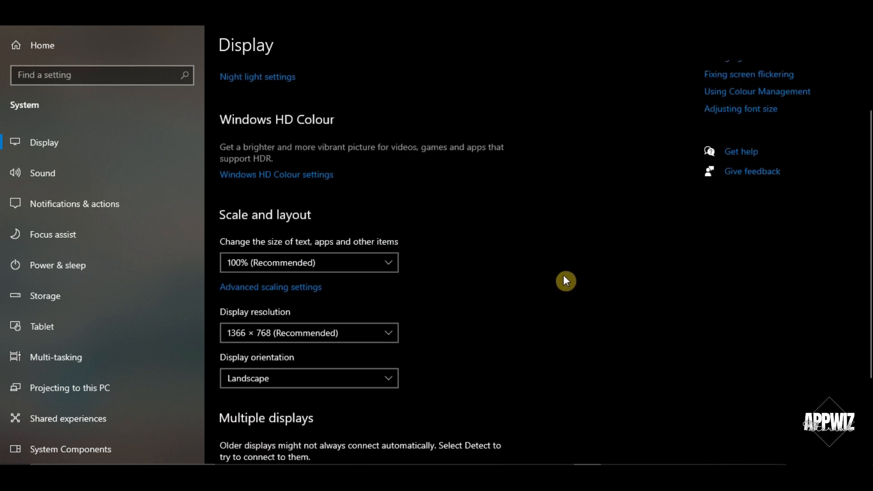
mouse_move(272, 324)
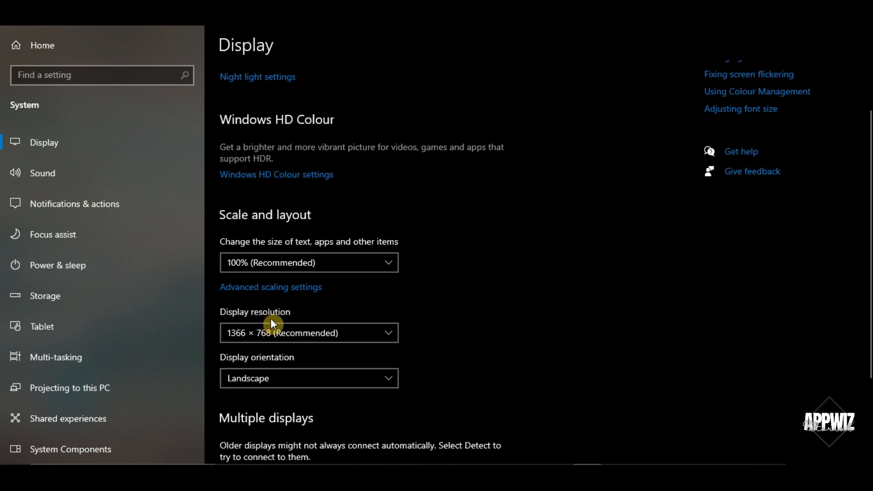
left_click(308, 332)
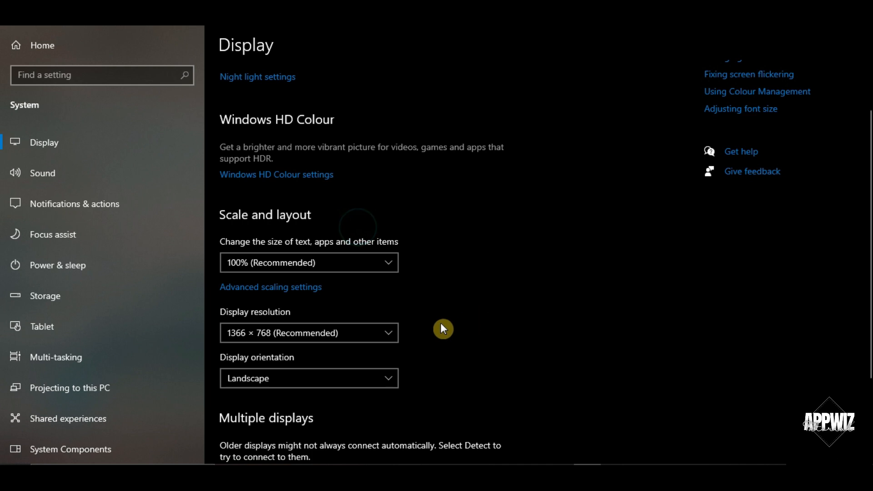
scroll("down", 3)
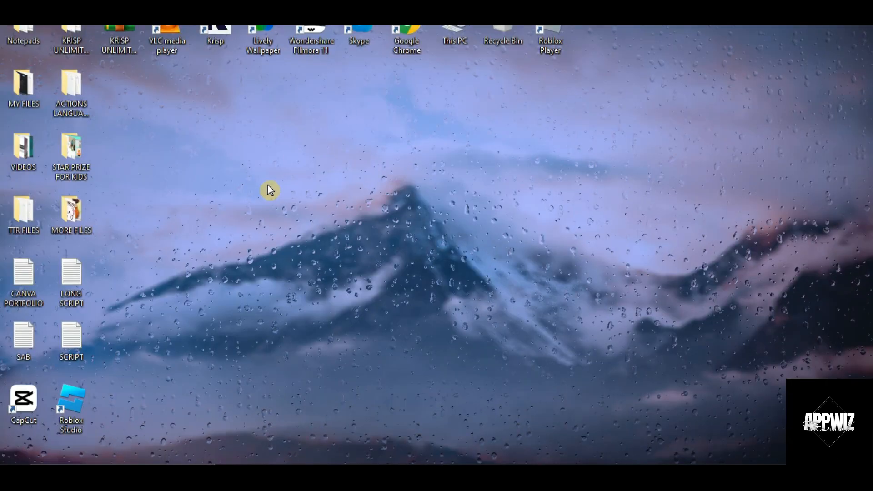
mouse_move(560, 68)
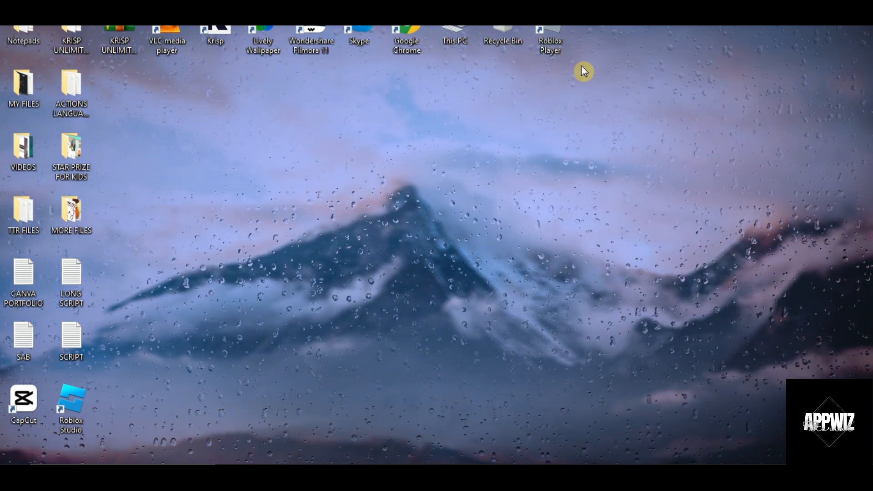
Reopen Settings from the Start menu, search 'store', and launch the Microsoft Store Apps troubleshooter
right_click(15, 458)
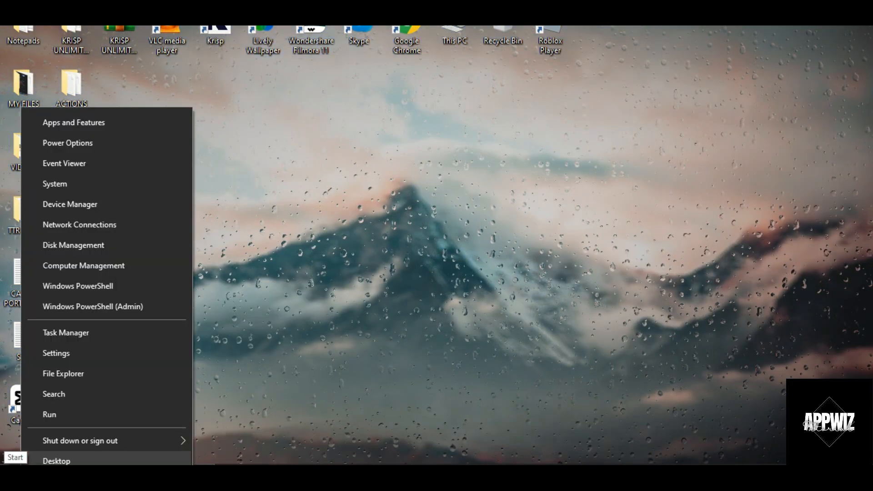
mouse_move(81, 358)
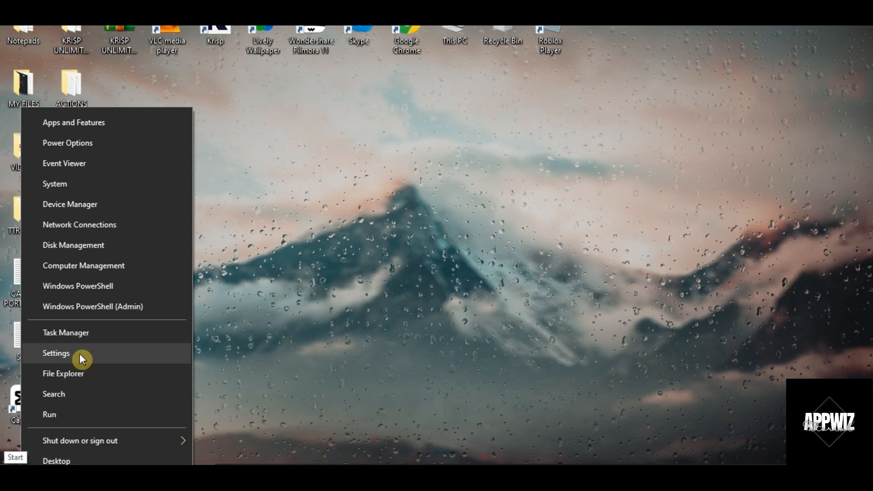
left_click(55, 353)
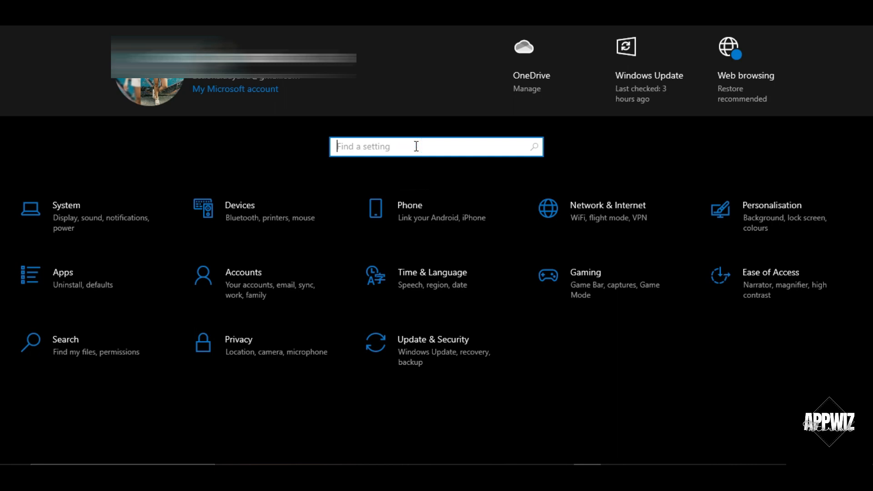
type("store")
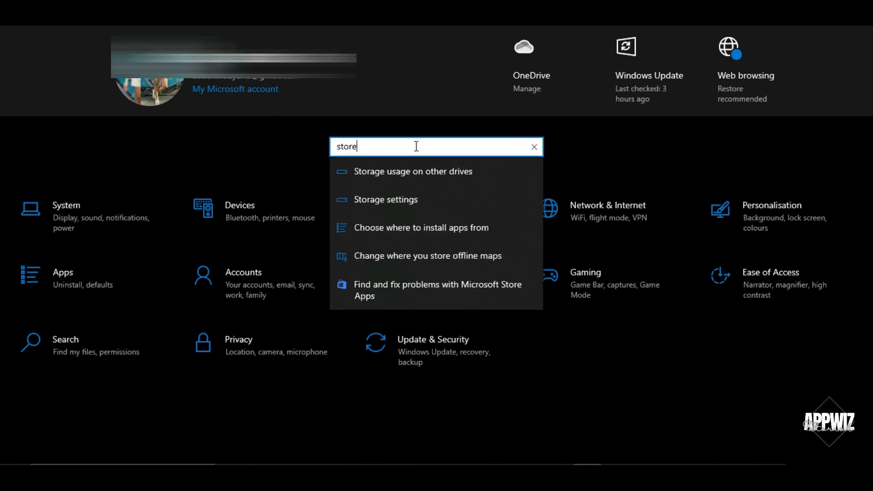
mouse_move(367, 304)
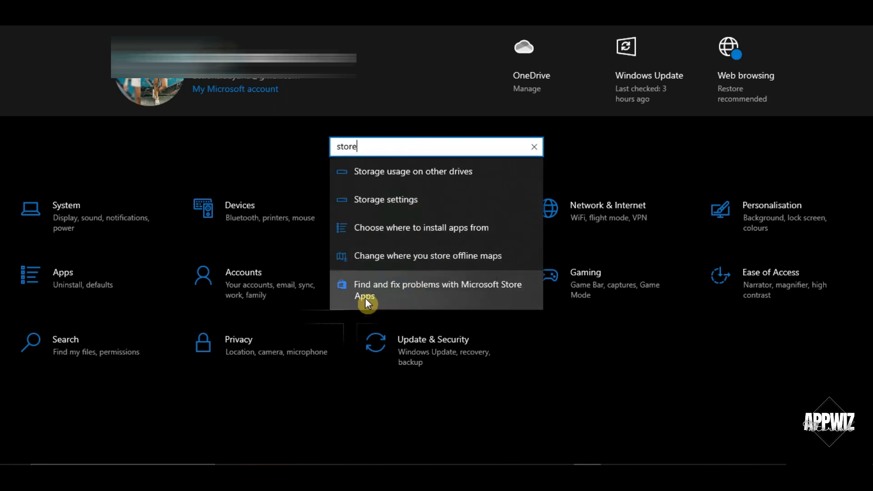
left_click(437, 289)
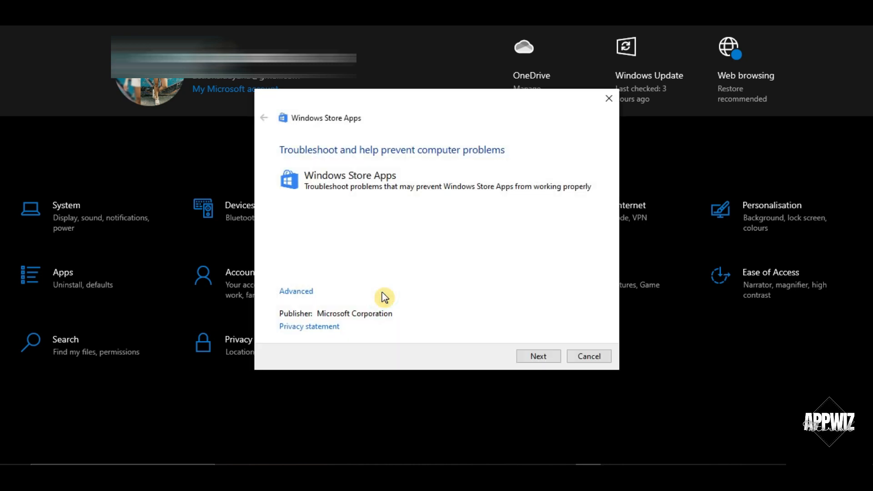
mouse_move(387, 178)
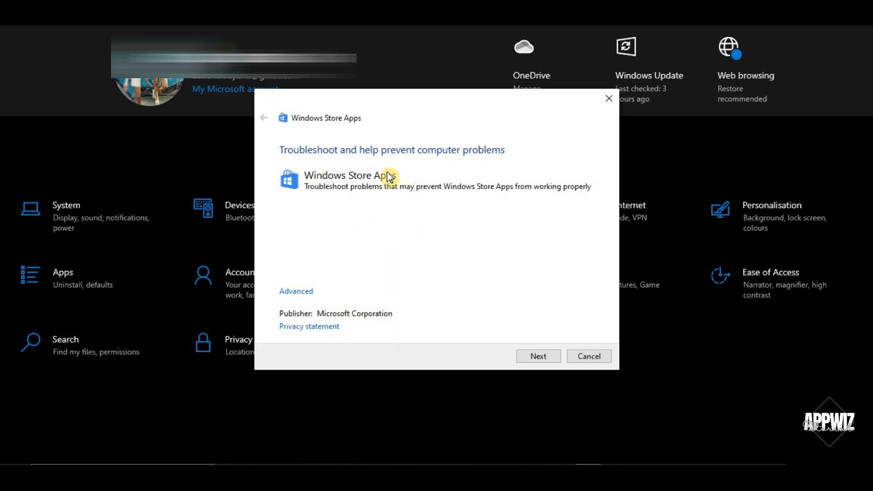
mouse_move(388, 206)
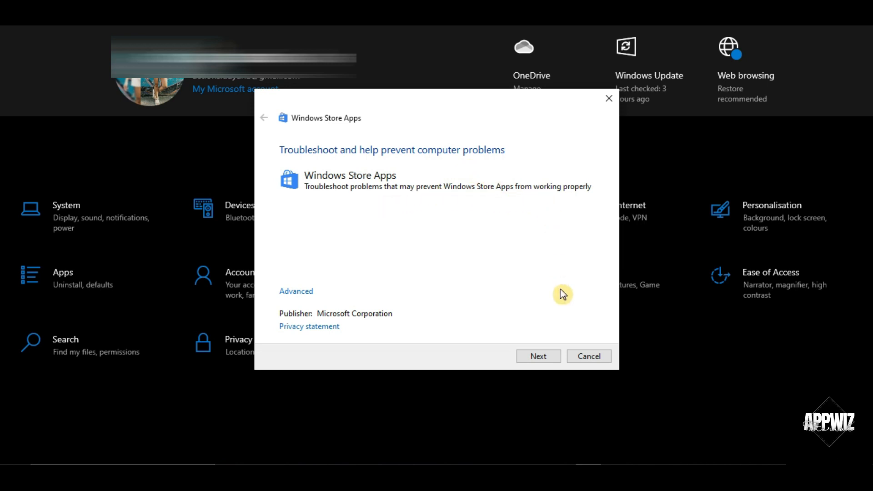
Start the Windows Store Apps troubleshooter's scan for app problems
left_click(538, 355)
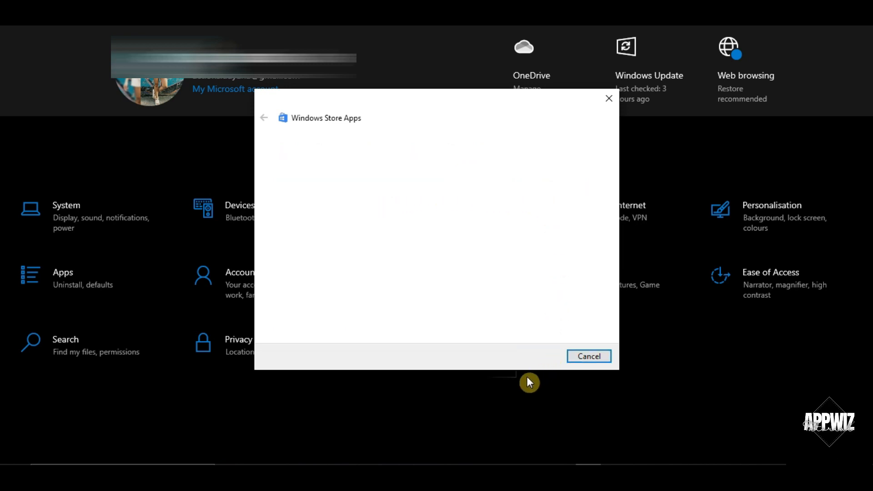